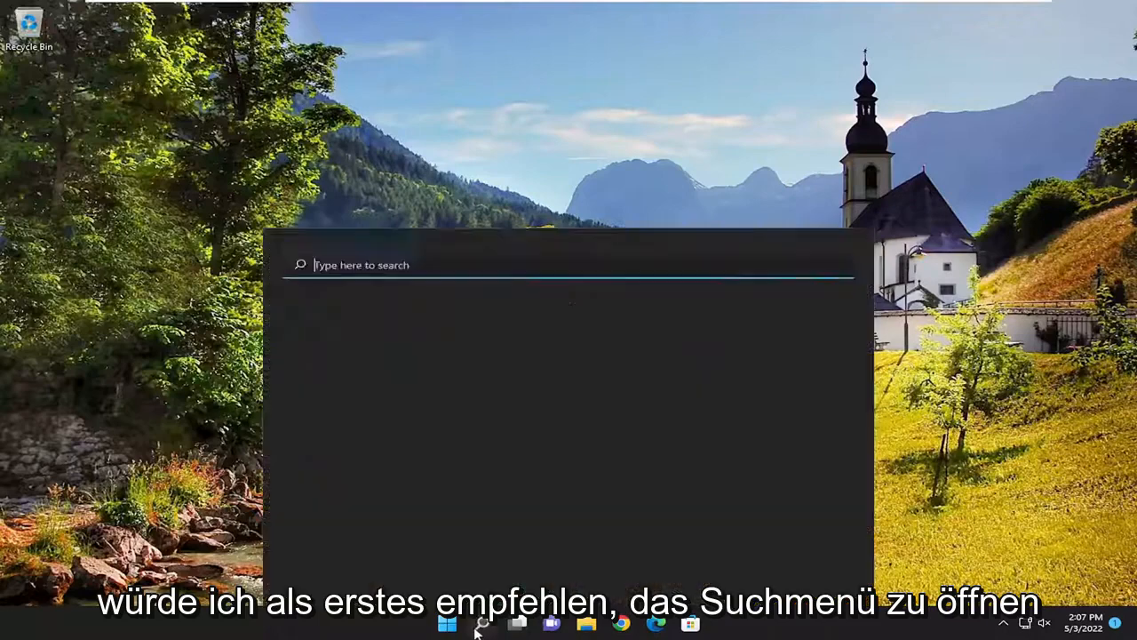
Search Windows for 'windows PowerShell' from the desktop.
type("windows PowerShell")
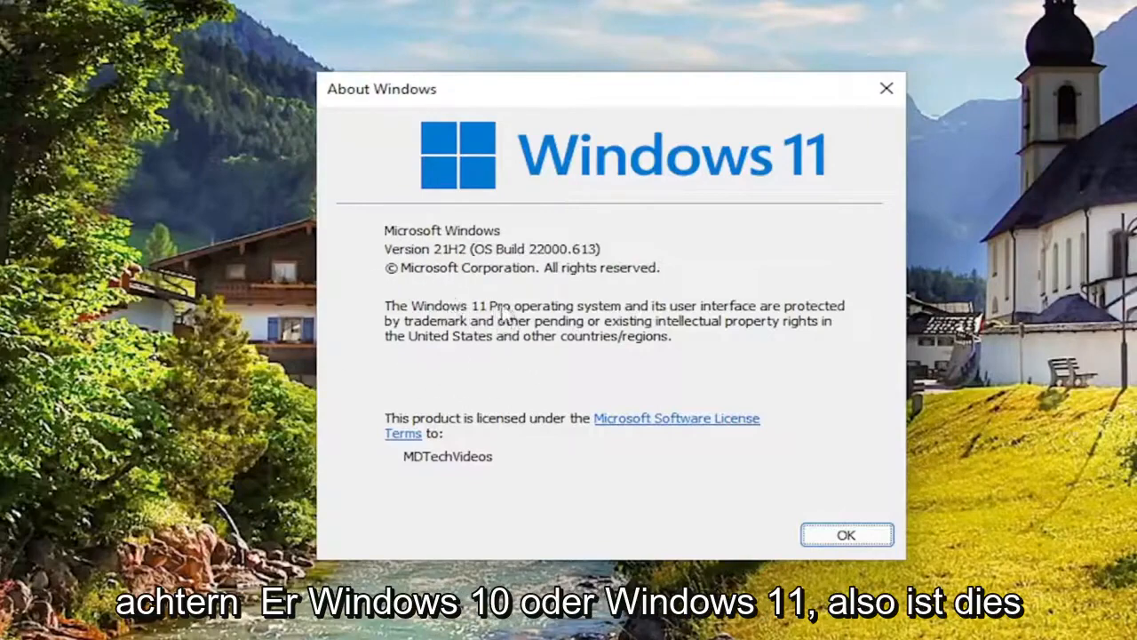
mouse_move(742, 533)
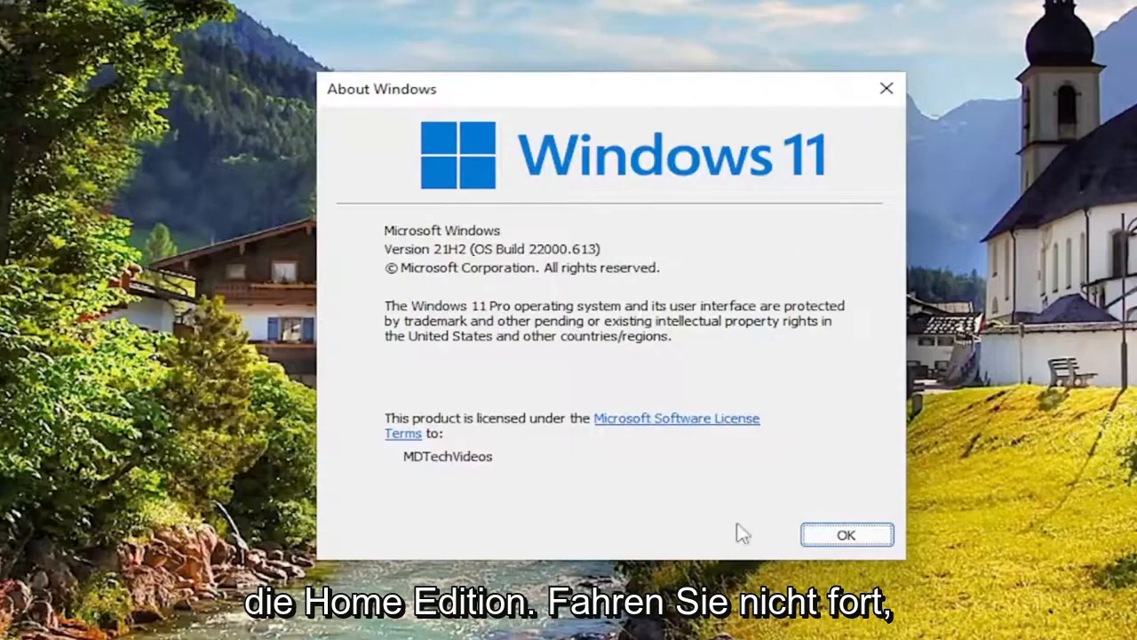
mouse_move(895, 116)
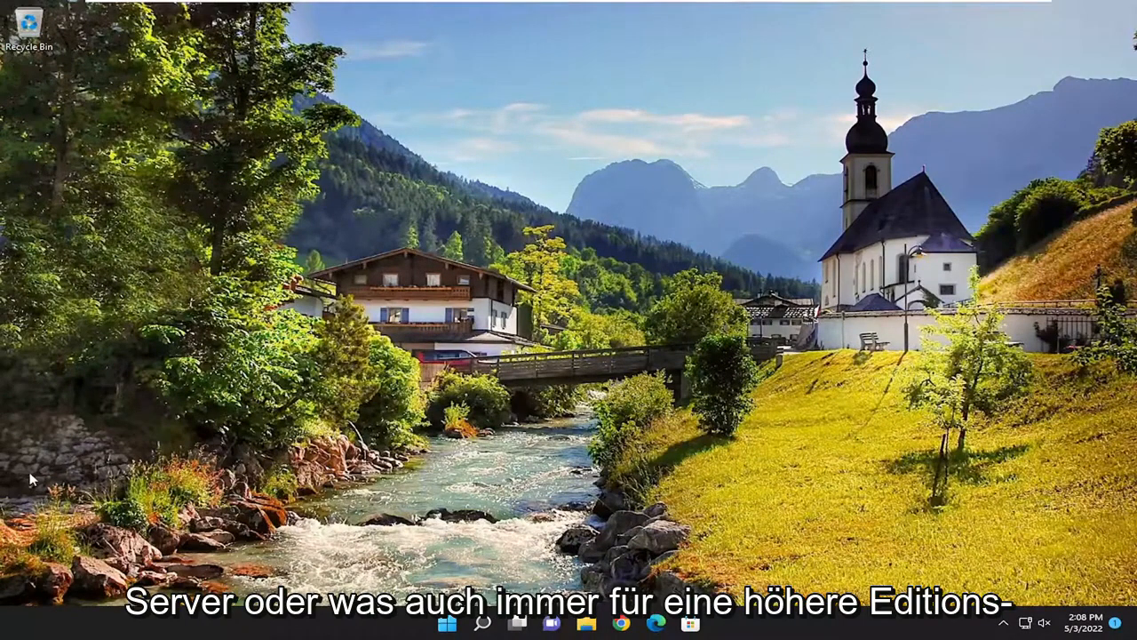
mouse_move(443, 336)
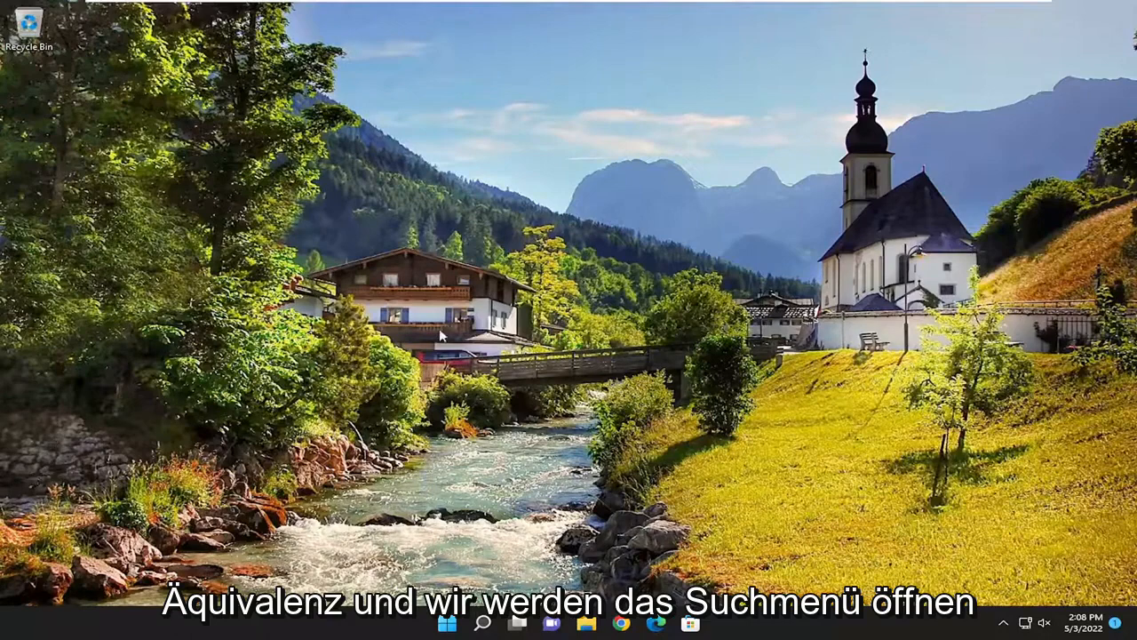
Launch Command Prompt from a 'cmd' search as administrator, approving the UAC prompt.
left_click(480, 622)
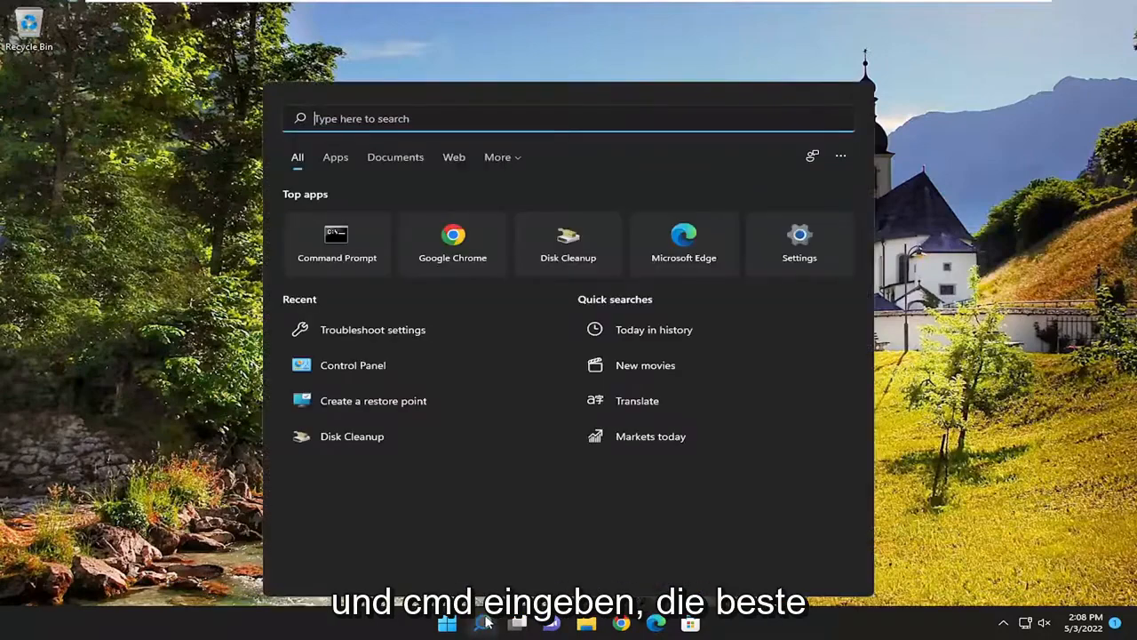
type("cmd")
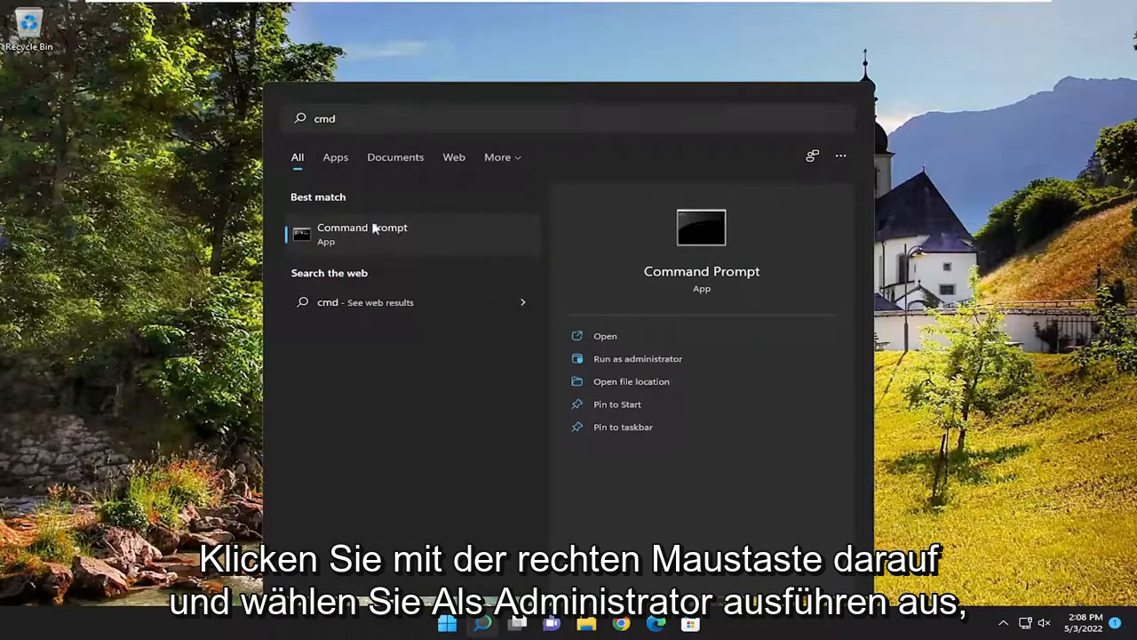
right_click(362, 234)
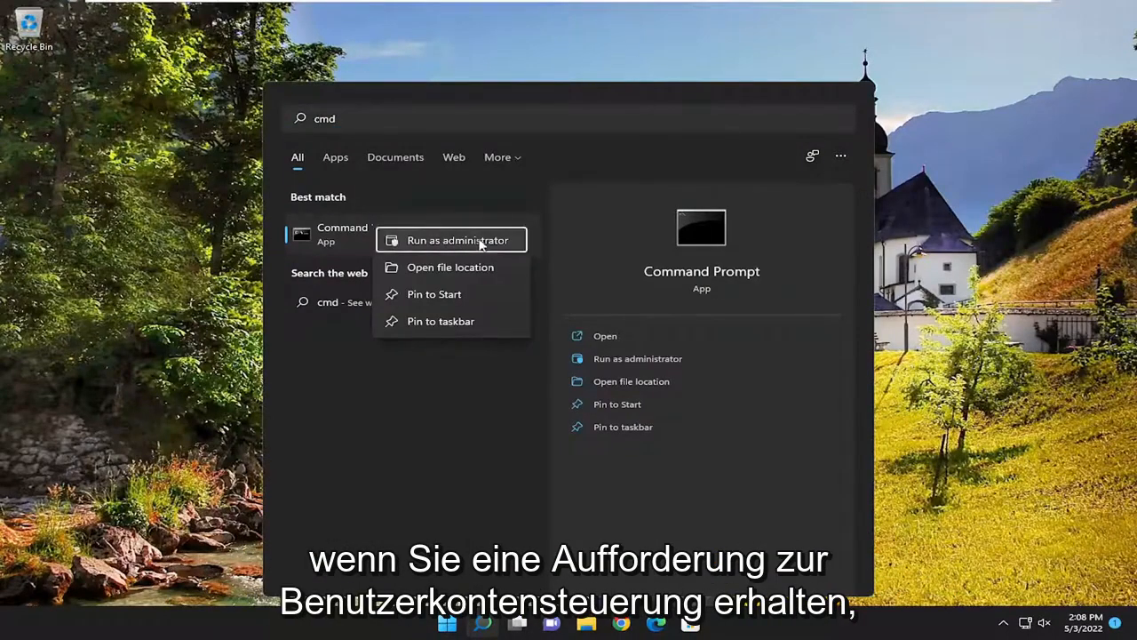
left_click(457, 240)
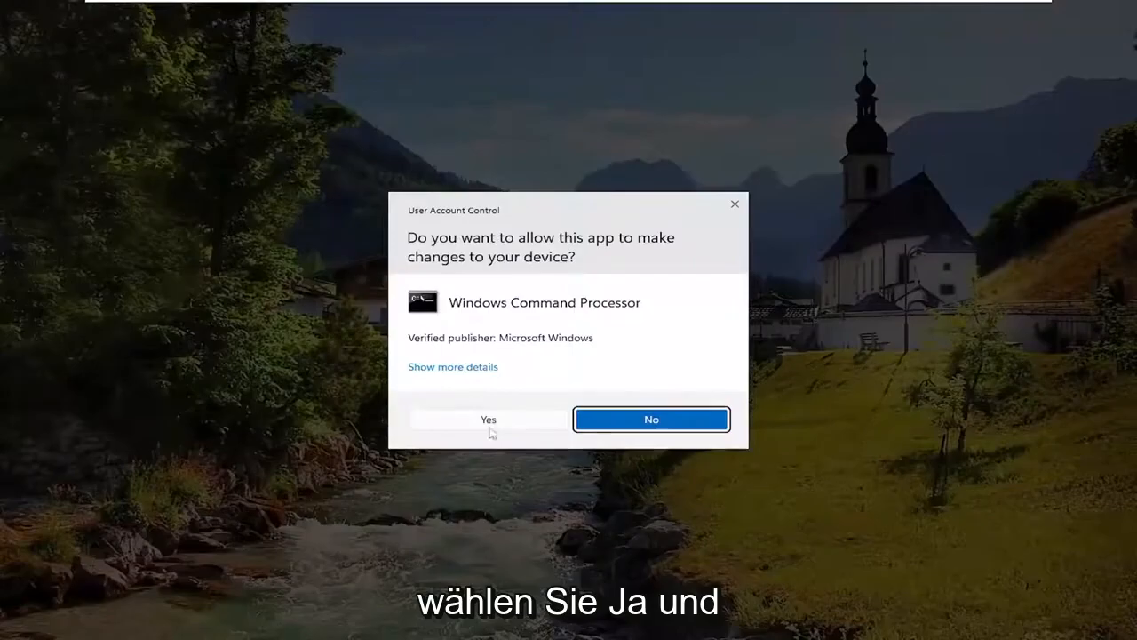
left_click(488, 418)
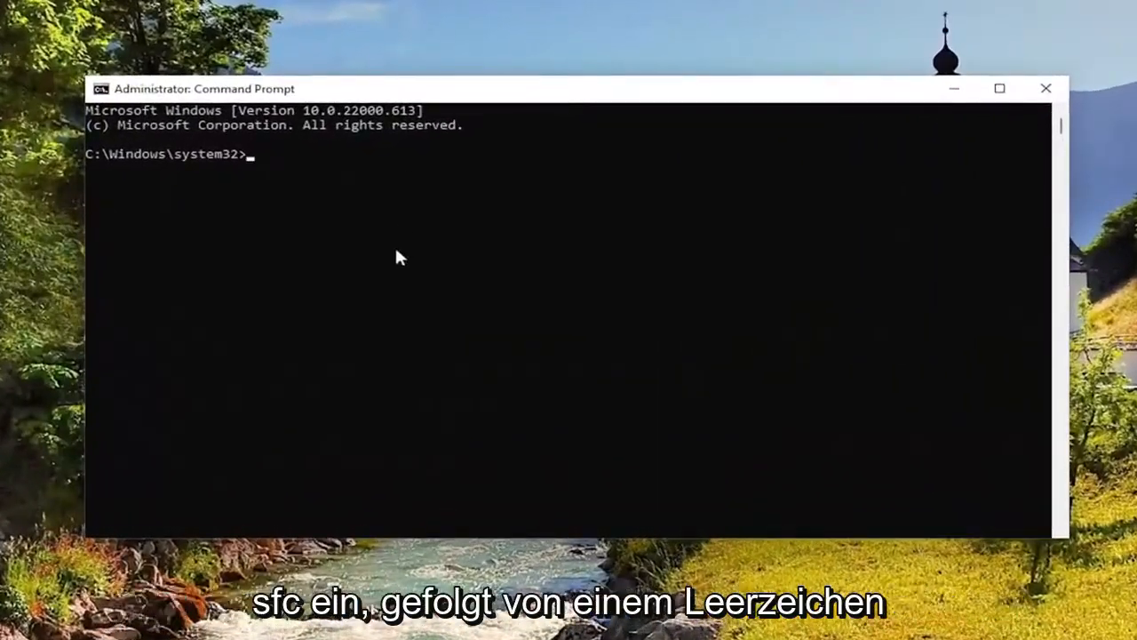
Run sfc /scannow in the elevated Command Prompt, then restart the PC.
type("sfc")
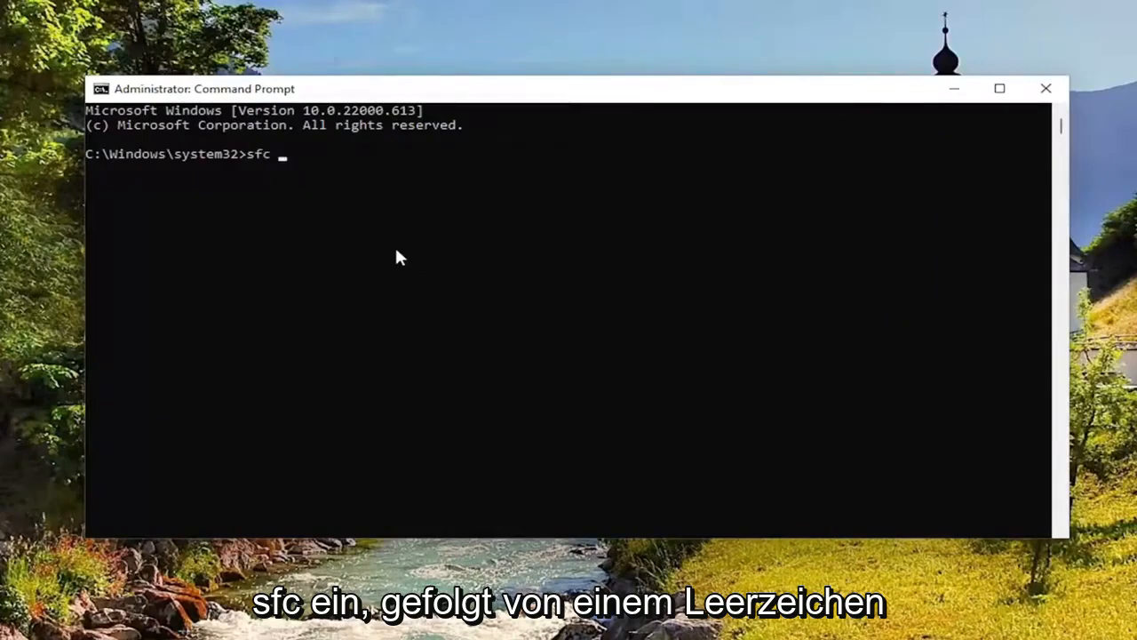
type("/scannow")
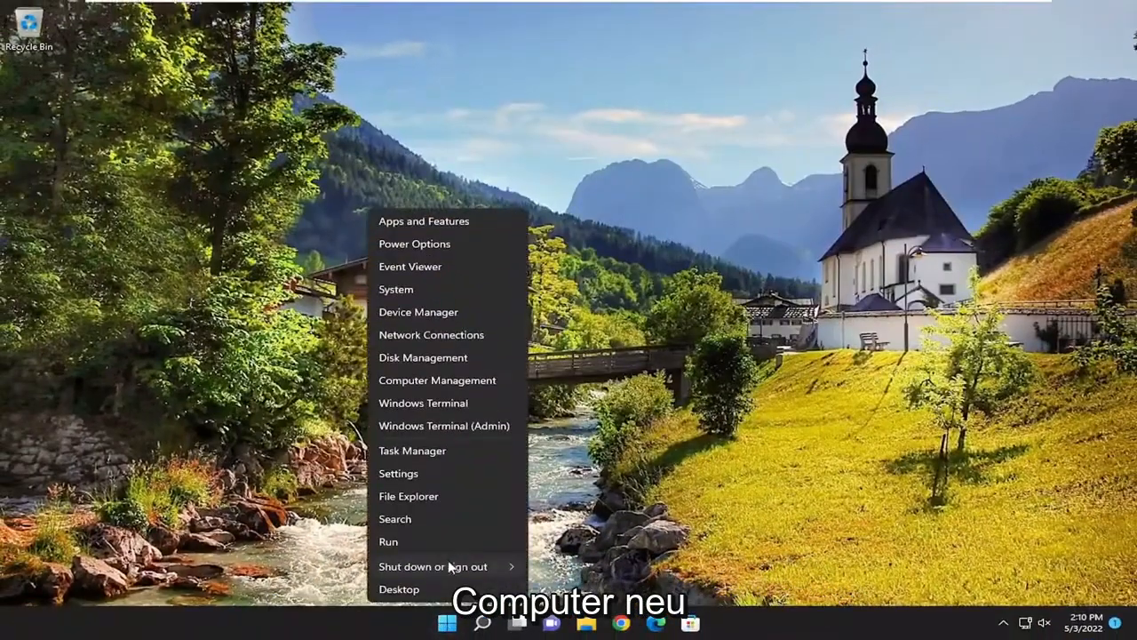
left_click(434, 566)
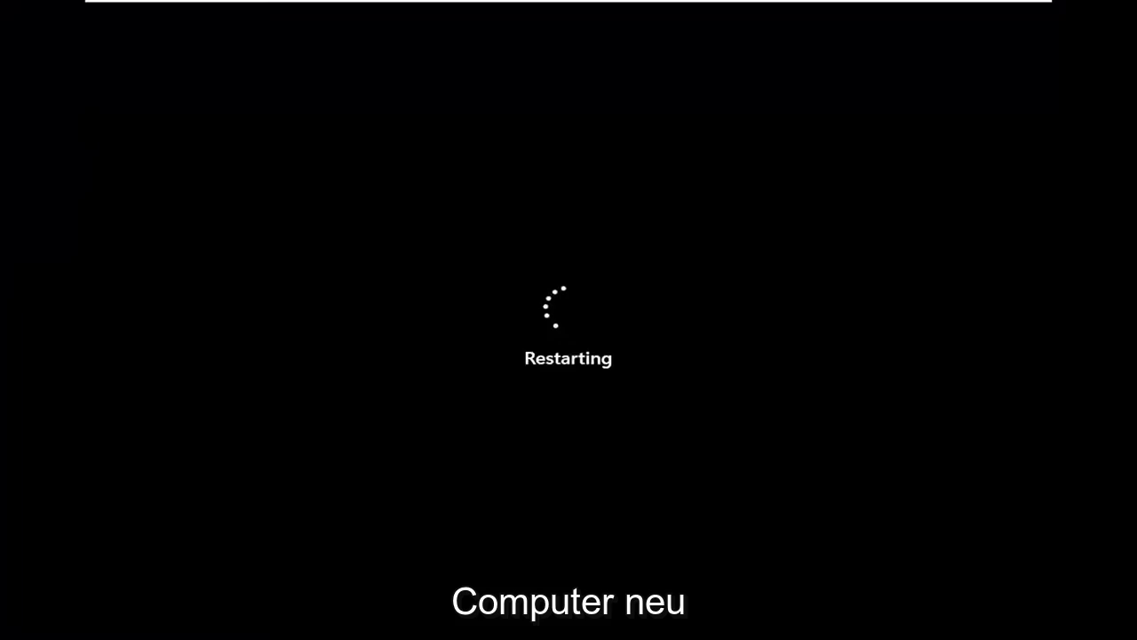